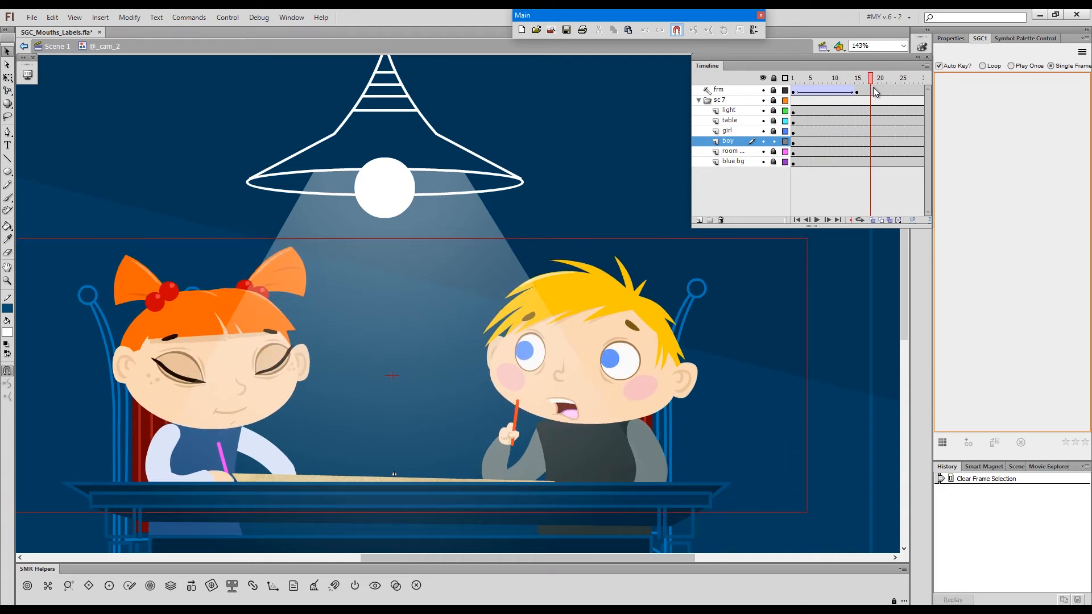
Step: At frame 20, enter the boy_head_F symbol and select the mouth symbol on its mouth layer
{"action": "left_click", "coordinate": [879, 78]}
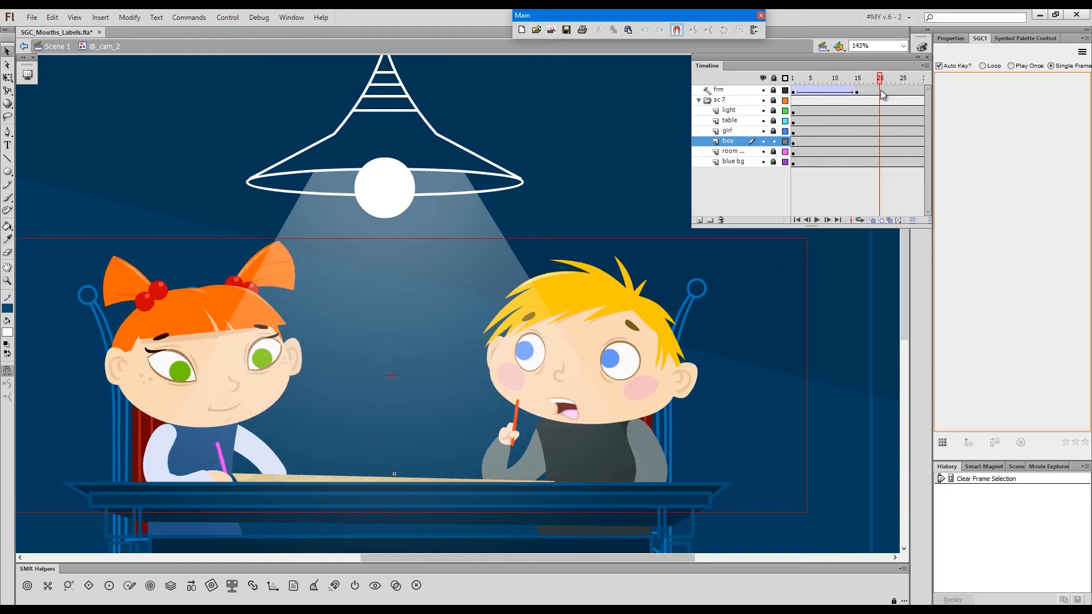
{"action": "left_click", "coordinate": [627, 320]}
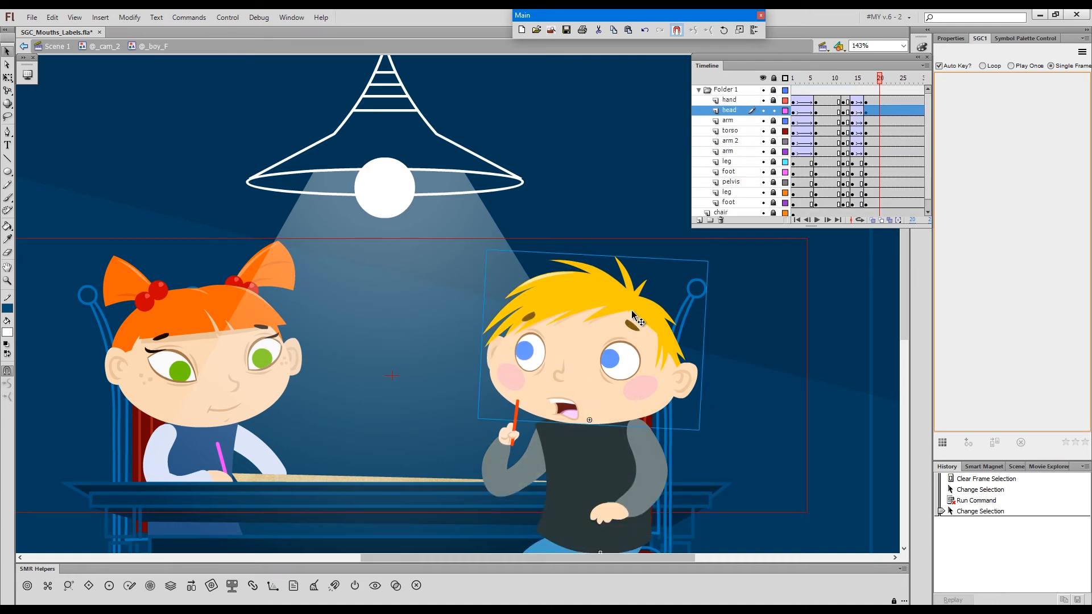
{"action": "double_click", "coordinate": [600, 314]}
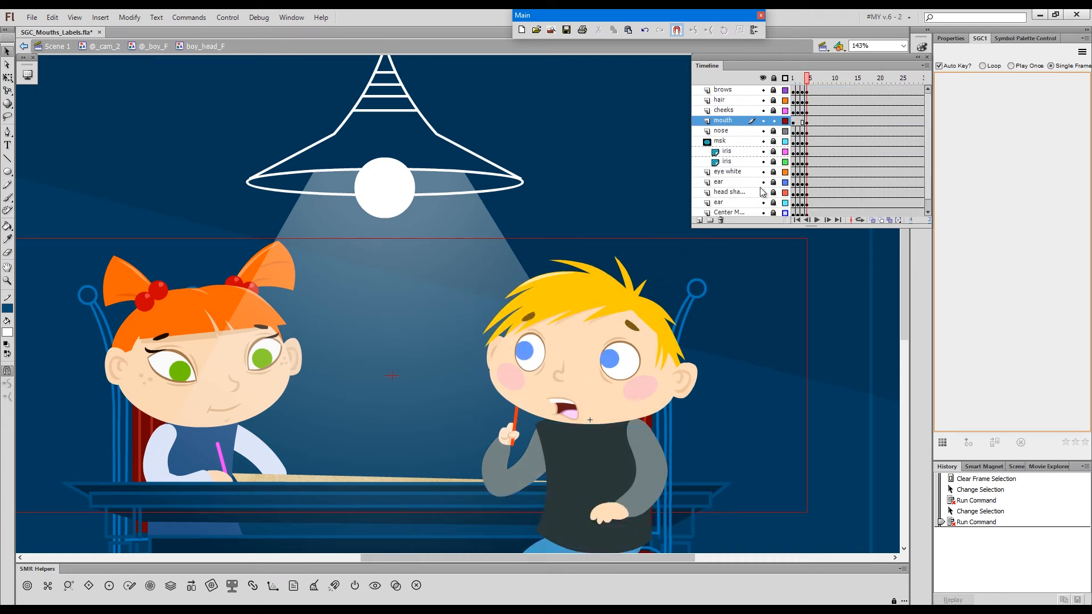
{"action": "left_click", "coordinate": [557, 414]}
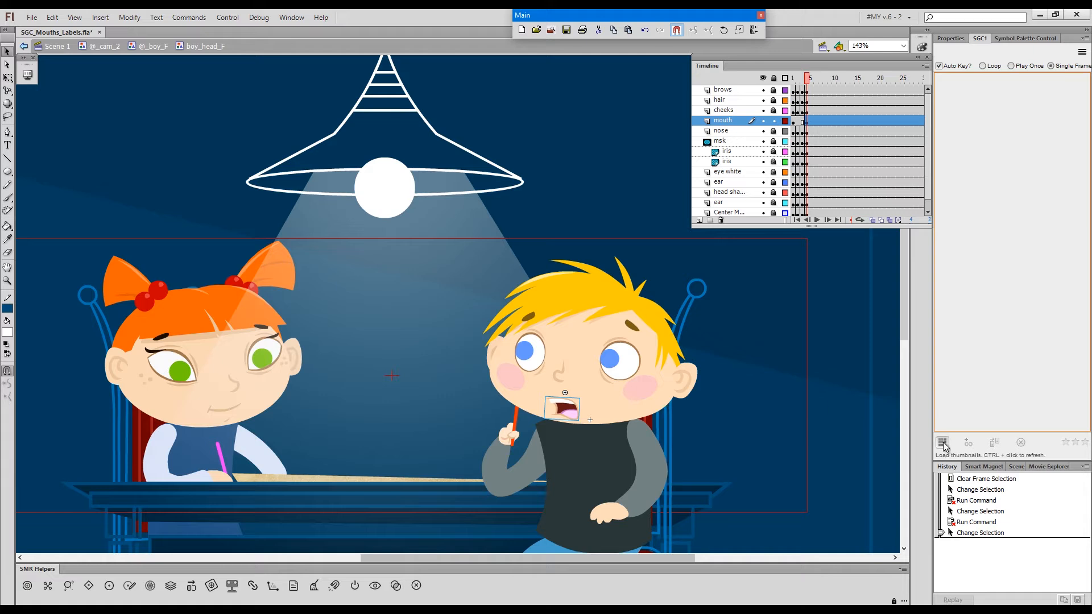
Step: Load the 18 boy_mouth thumbnails in the SGC1 panel and bring up its Thumbnails Settings
{"action": "left_click", "coordinate": [942, 442]}
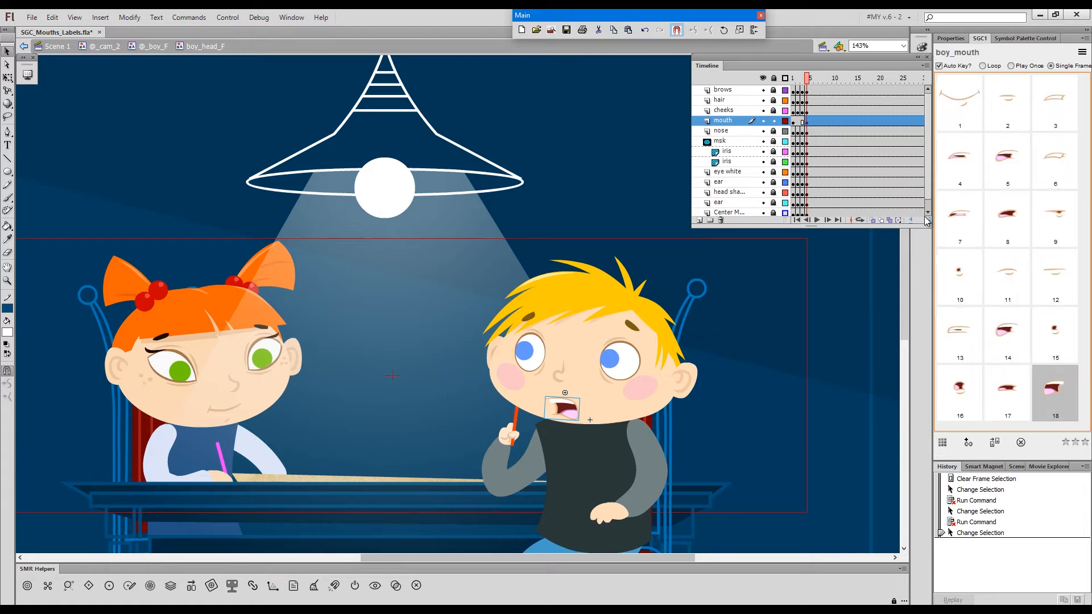
{"action": "mouse_move", "coordinate": [849, 83]}
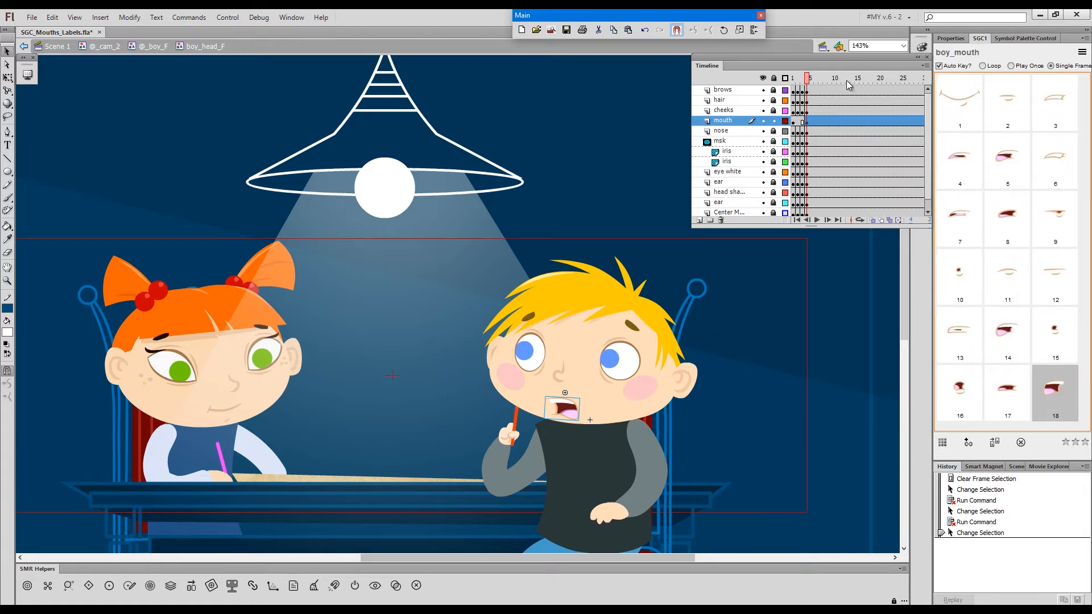
{"action": "mouse_move", "coordinate": [1060, 261]}
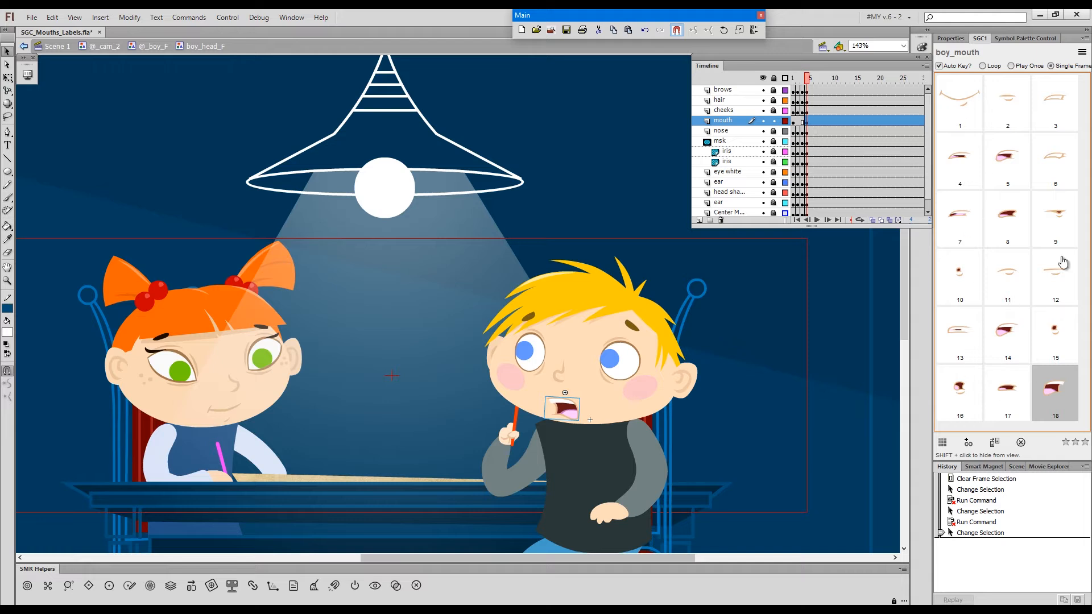
{"action": "mouse_move", "coordinate": [1043, 136]}
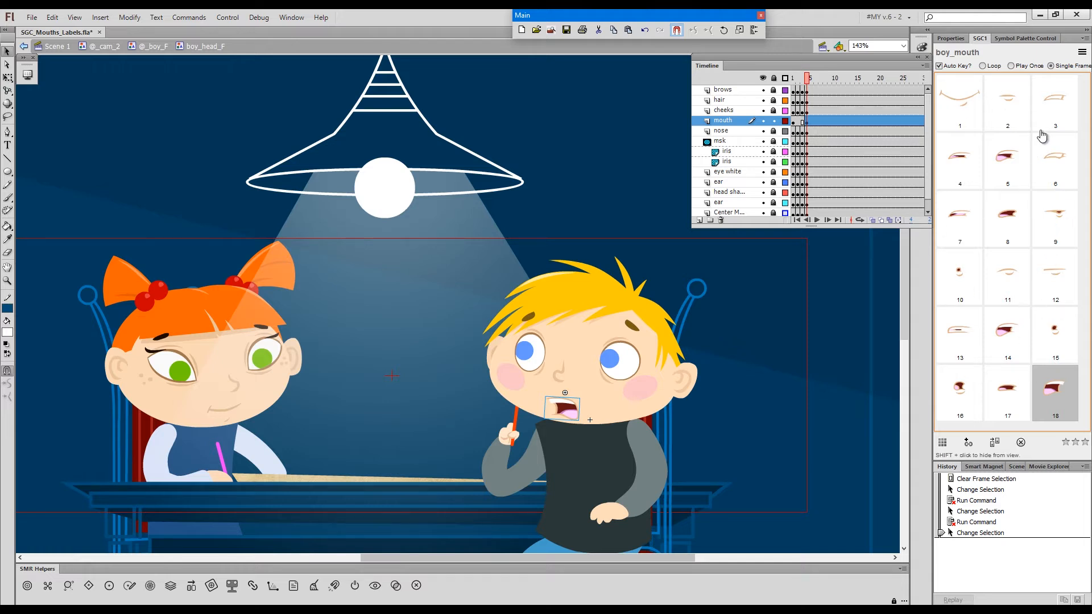
{"action": "mouse_move", "coordinate": [989, 144]}
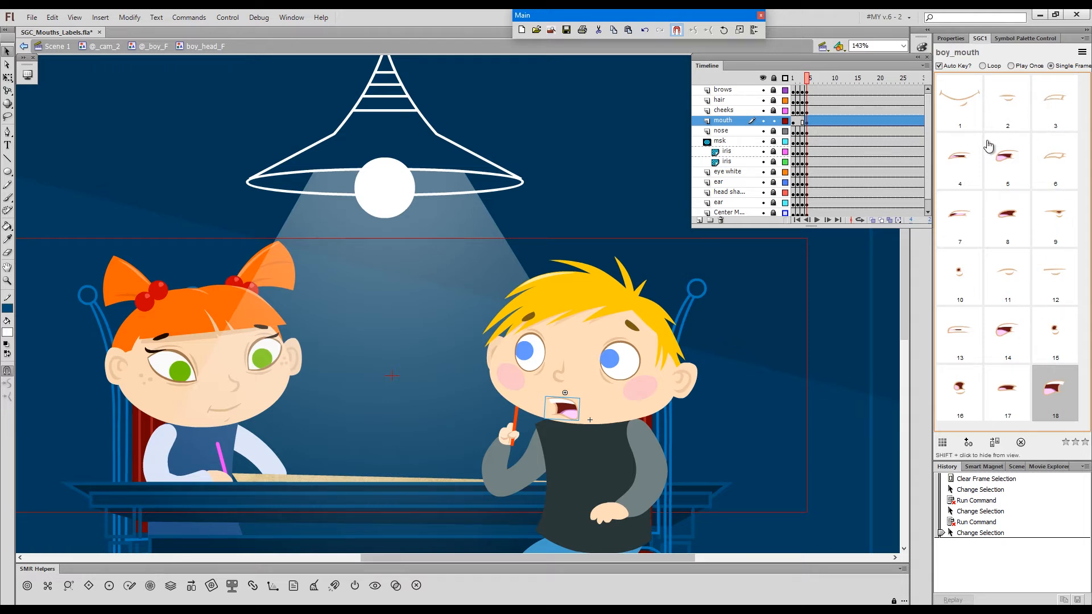
{"action": "mouse_move", "coordinate": [1066, 161]}
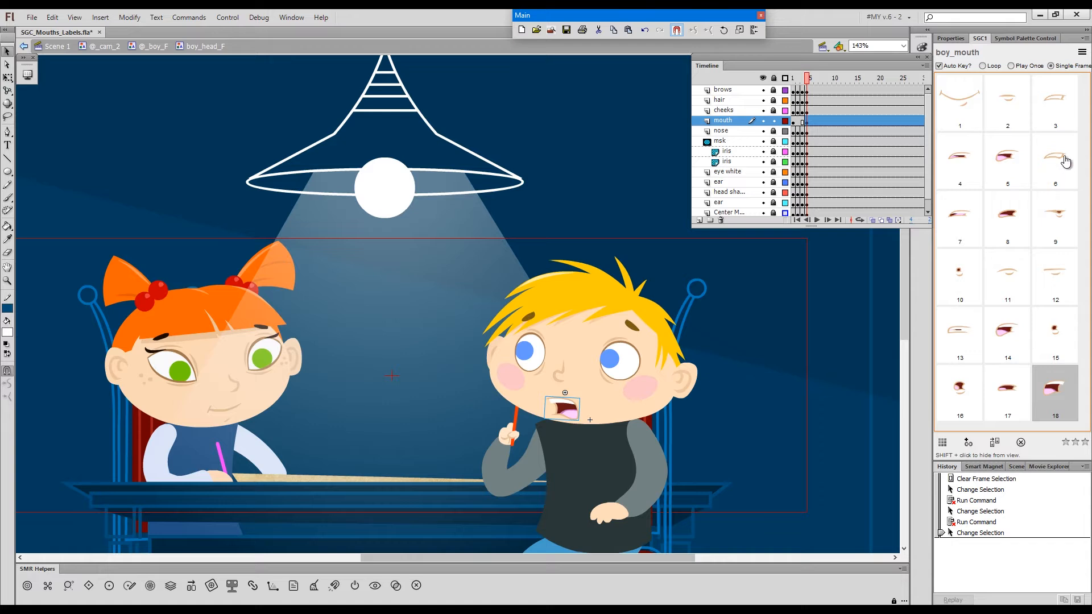
{"action": "left_click", "coordinate": [942, 443]}
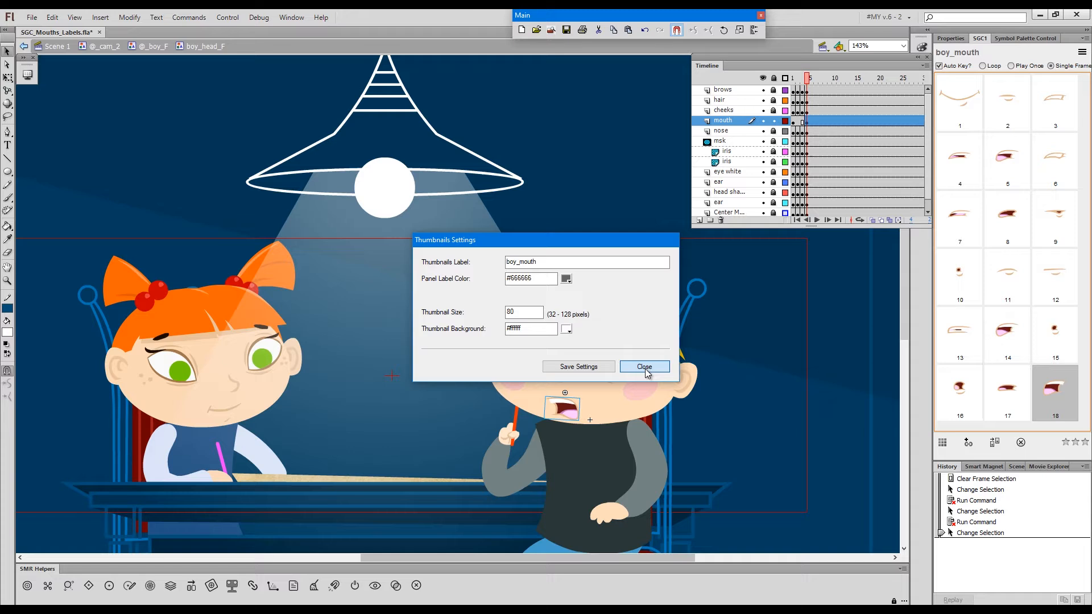
Step: Close the boy_mouth Thumbnails Settings without changes
{"action": "left_click", "coordinate": [644, 367]}
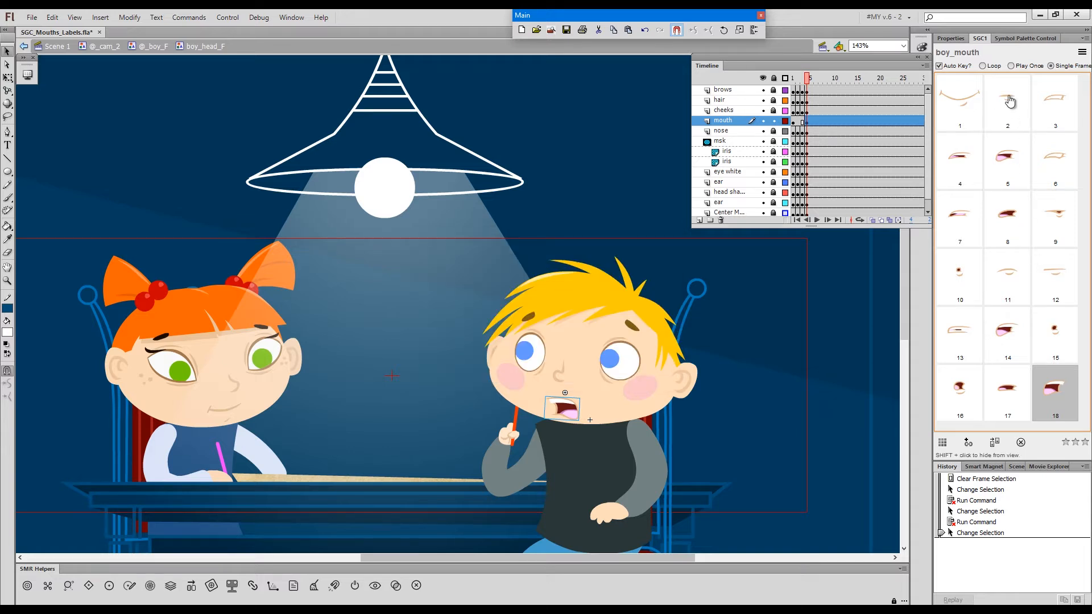
{"action": "mouse_move", "coordinate": [1036, 118]}
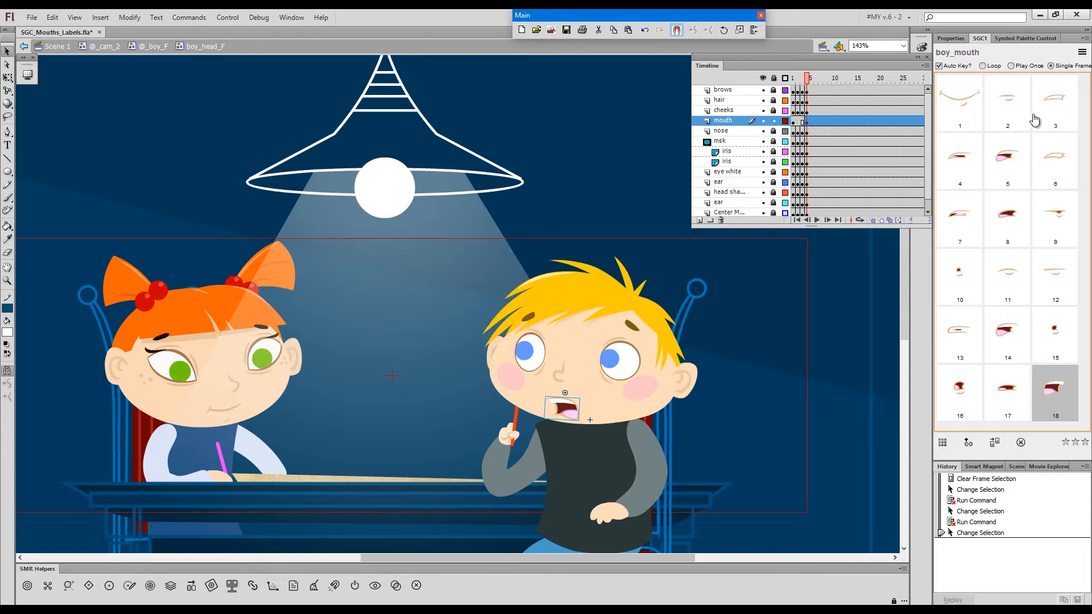
{"action": "mouse_move", "coordinate": [1004, 175]}
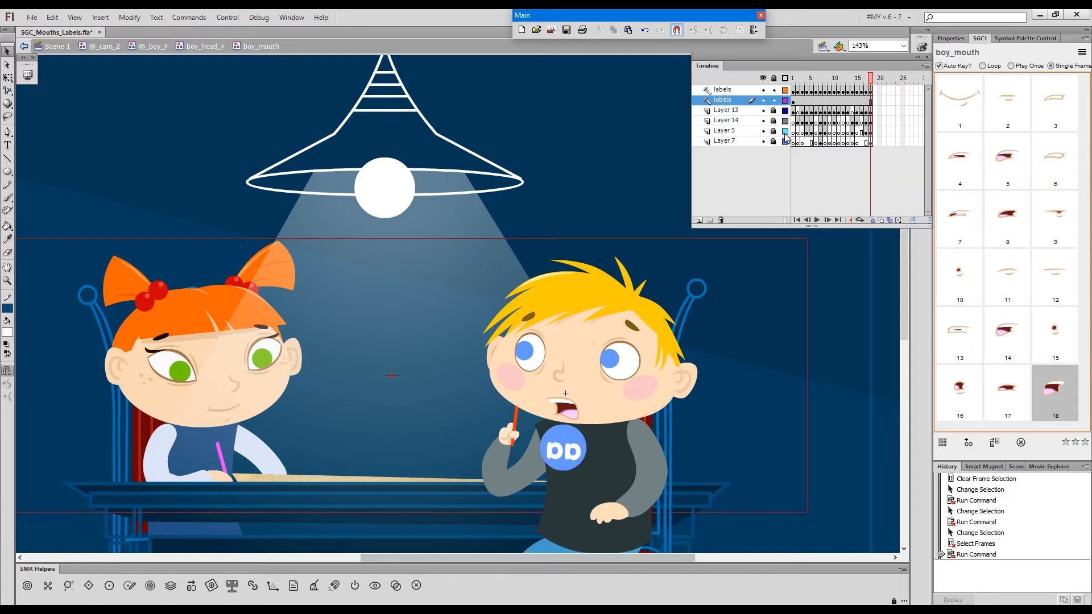
Step: Check the S, L, O and m- mouth frames, then select both letter label layers
{"action": "left_click", "coordinate": [802, 79]}
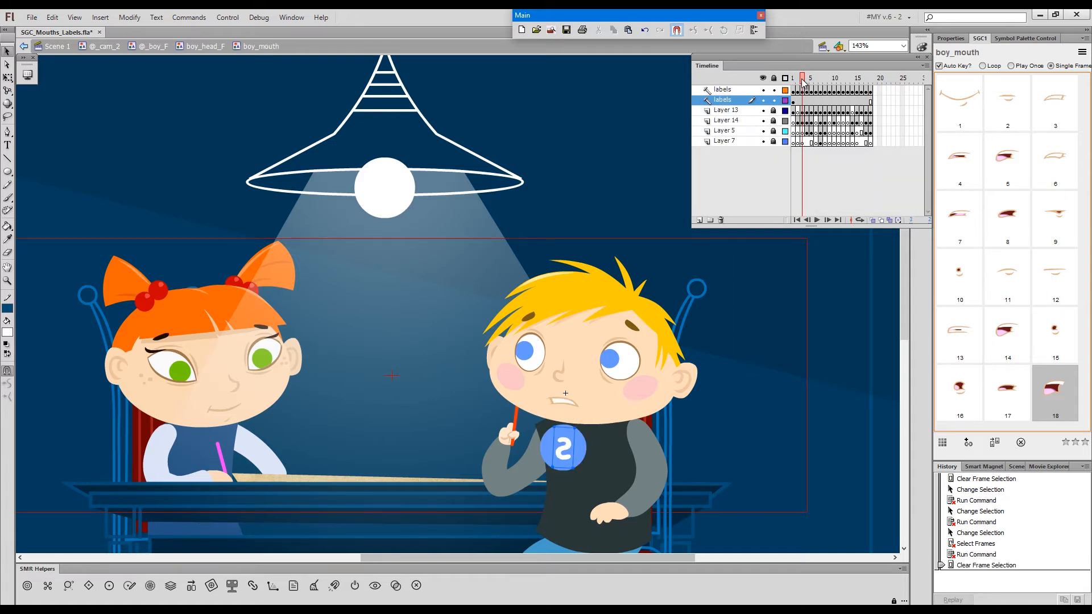
{"action": "left_click", "coordinate": [820, 77]}
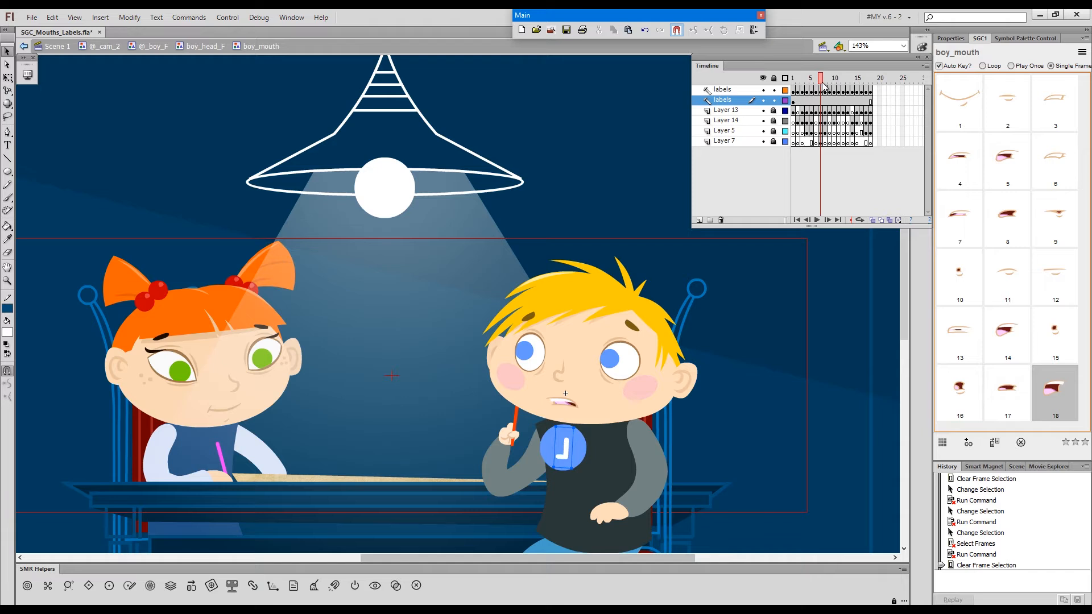
{"action": "left_click", "coordinate": [826, 78]}
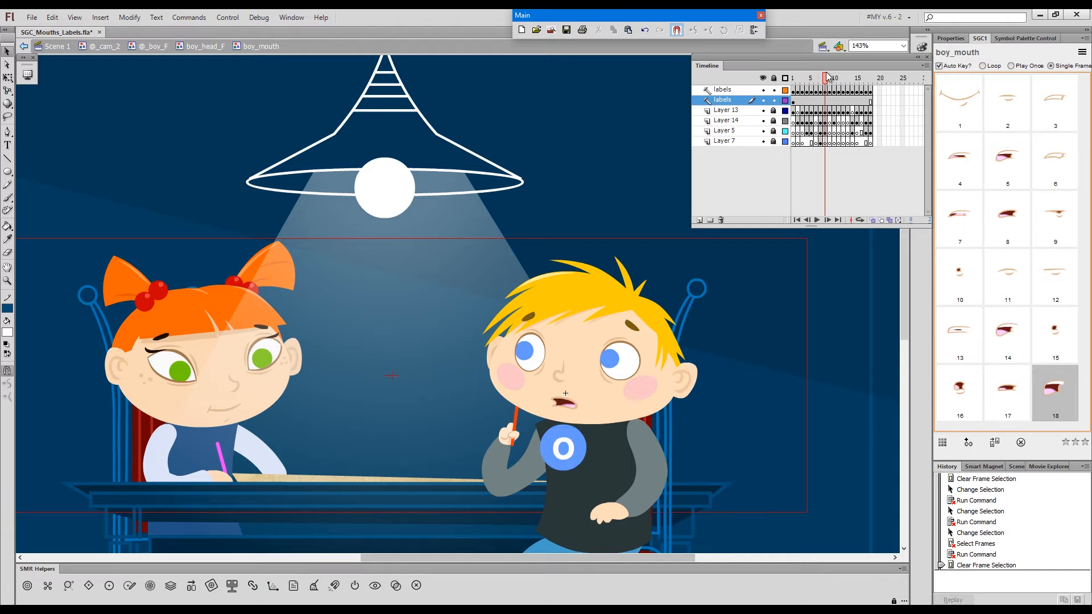
{"action": "left_click", "coordinate": [840, 78]}
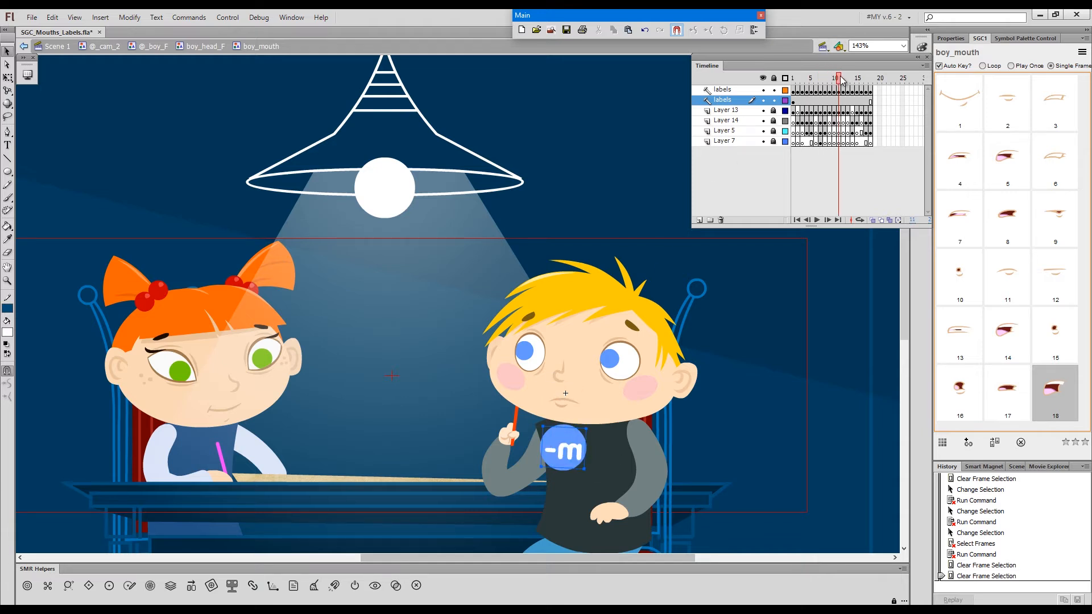
{"action": "left_click", "coordinate": [858, 77]}
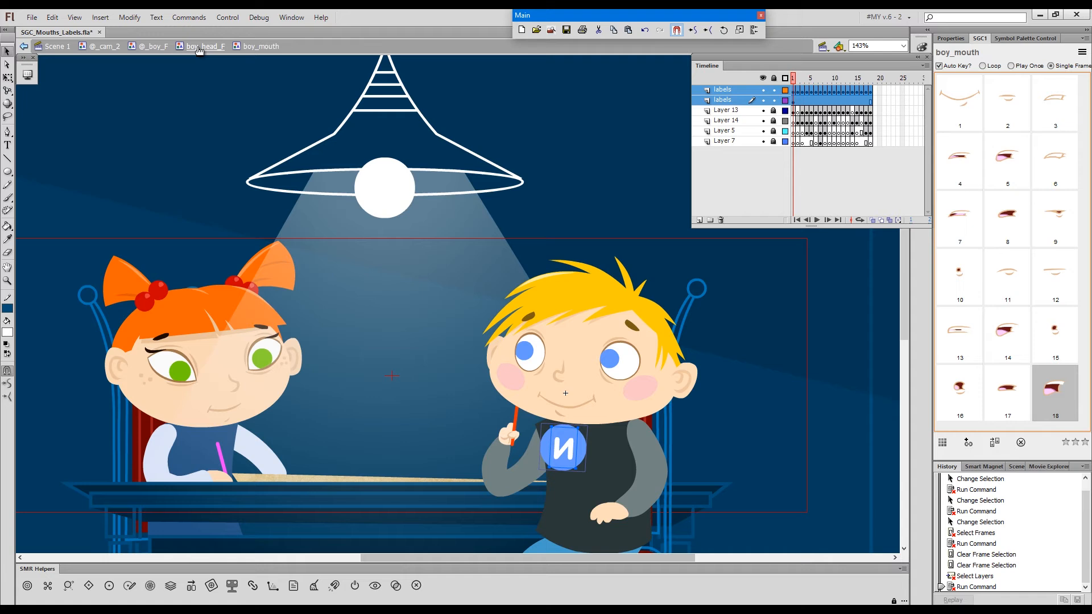
Step: Regenerate thumbnails from boy_head_F, then hide the label layers inside boy_mouth
{"action": "left_click", "coordinate": [203, 45]}
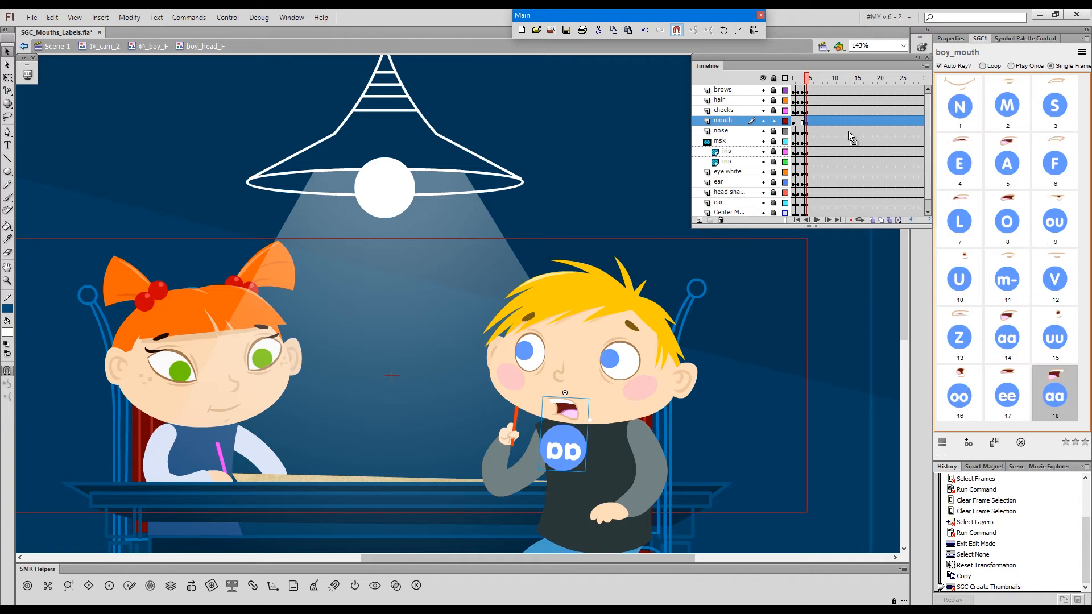
{"action": "double_click", "coordinate": [564, 417]}
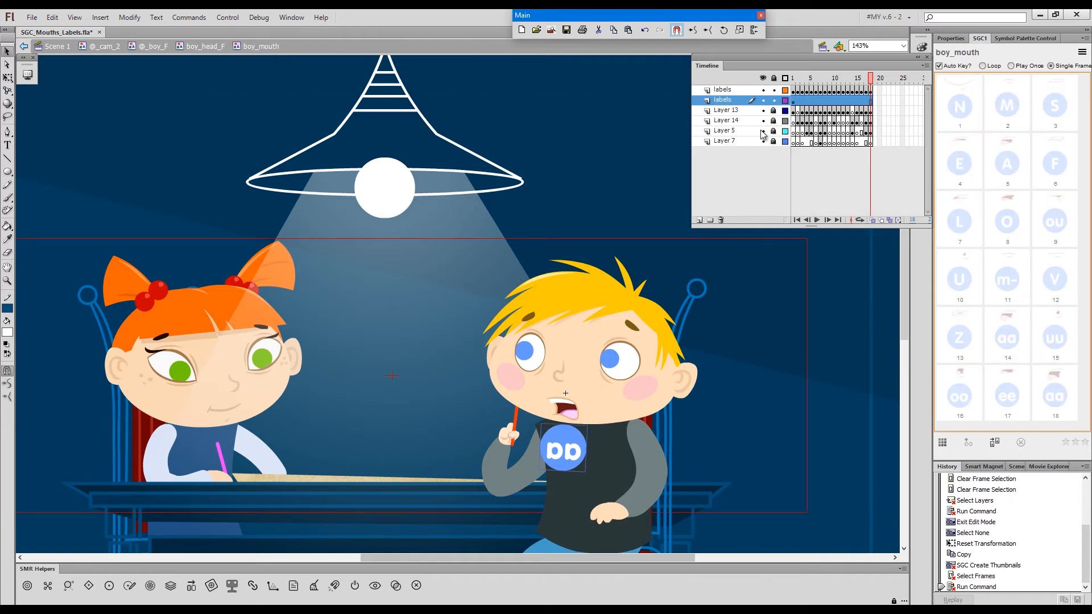
{"action": "left_click", "coordinate": [723, 89]}
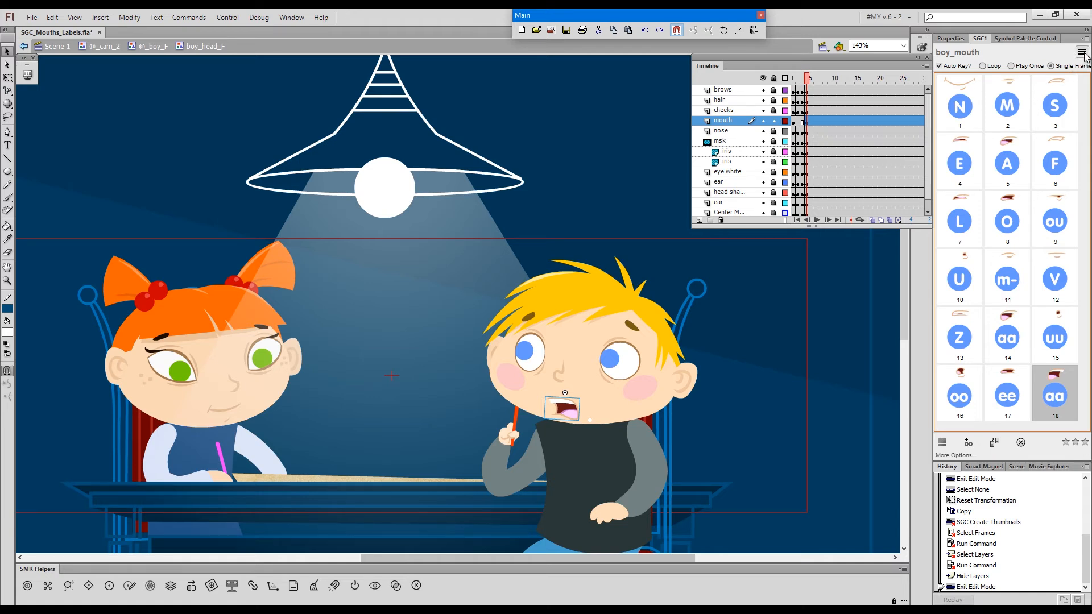
{"action": "left_click", "coordinate": [1081, 52]}
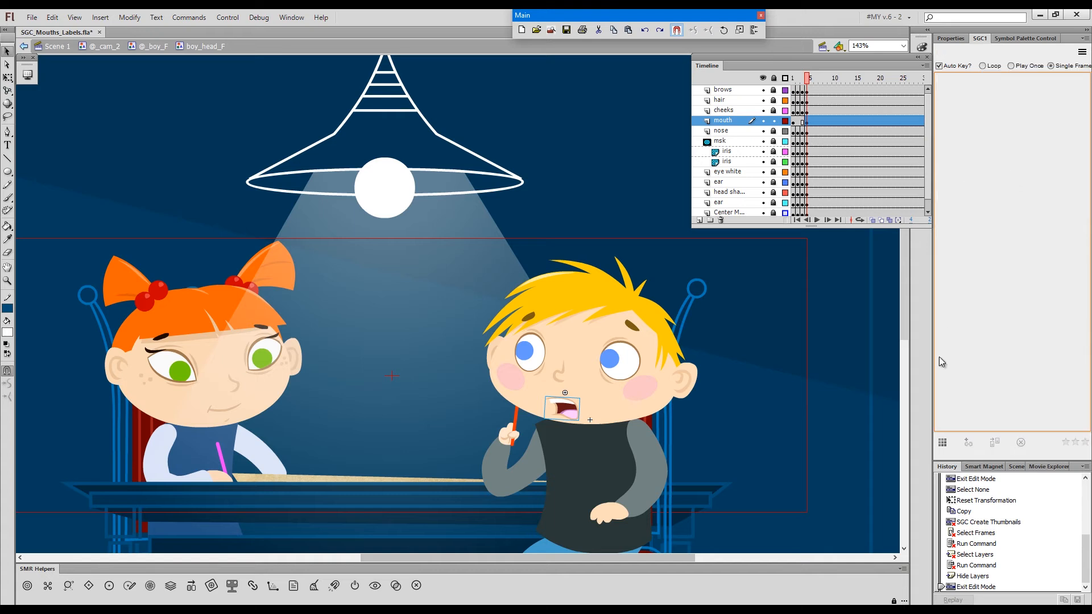
{"action": "left_click", "coordinate": [834, 78]}
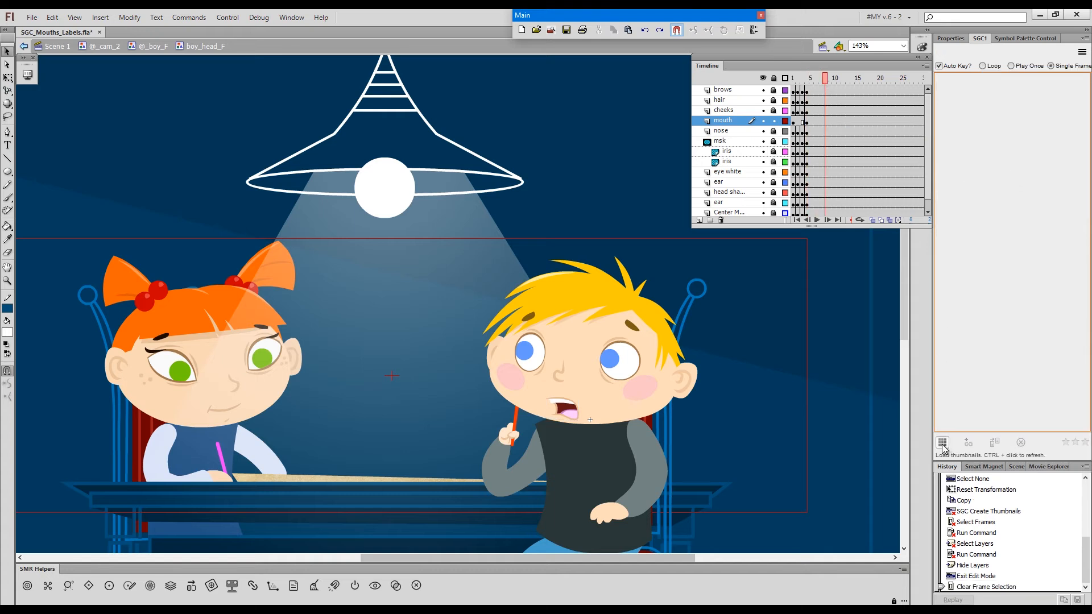
{"action": "left_click", "coordinate": [942, 442]}
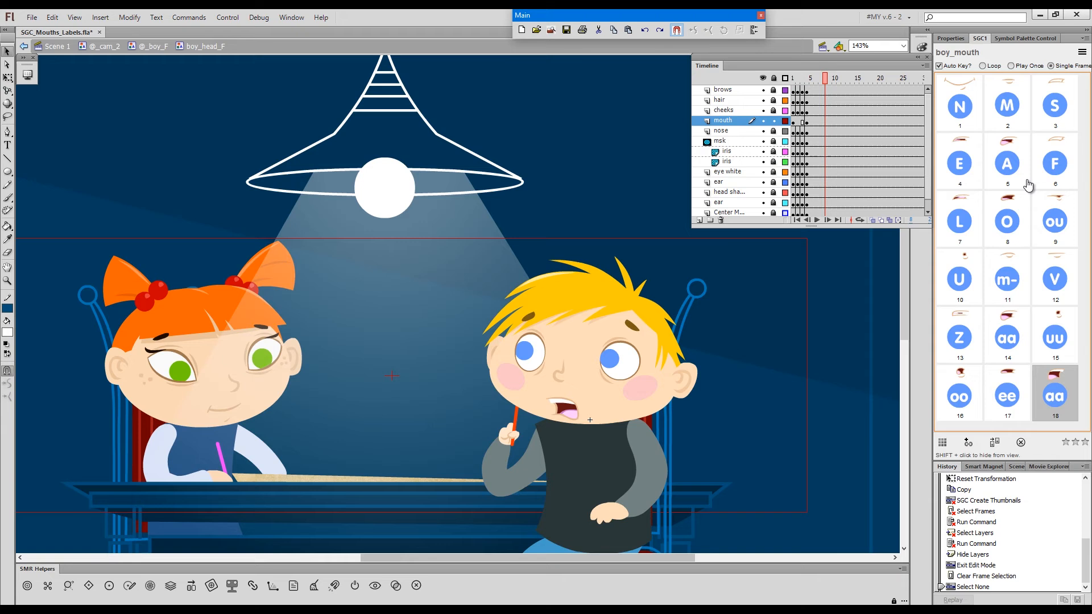
{"action": "mouse_move", "coordinate": [996, 148]}
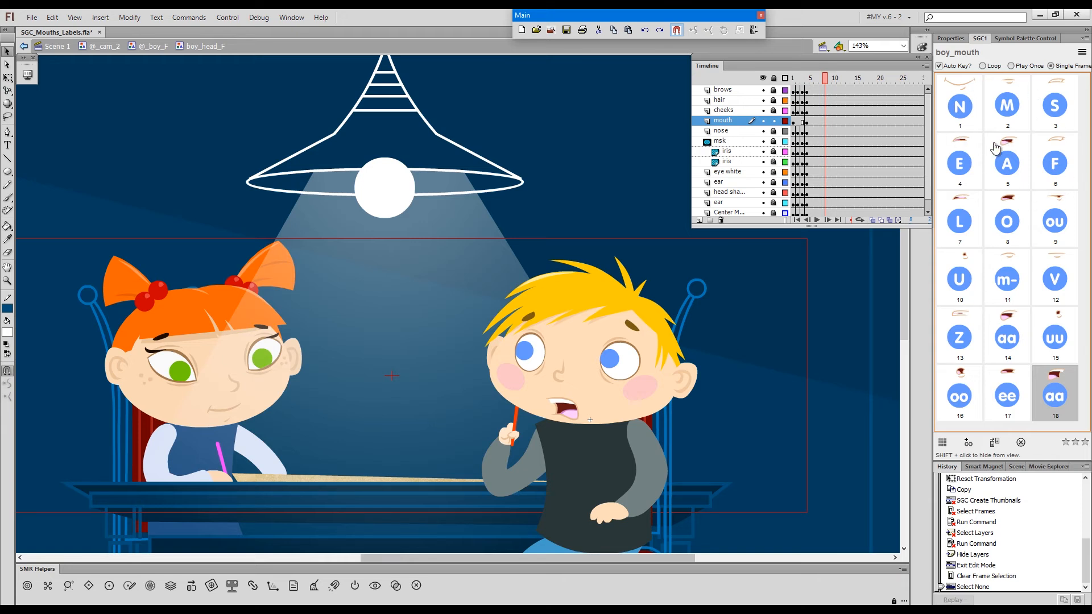
{"action": "mouse_move", "coordinate": [1011, 170]}
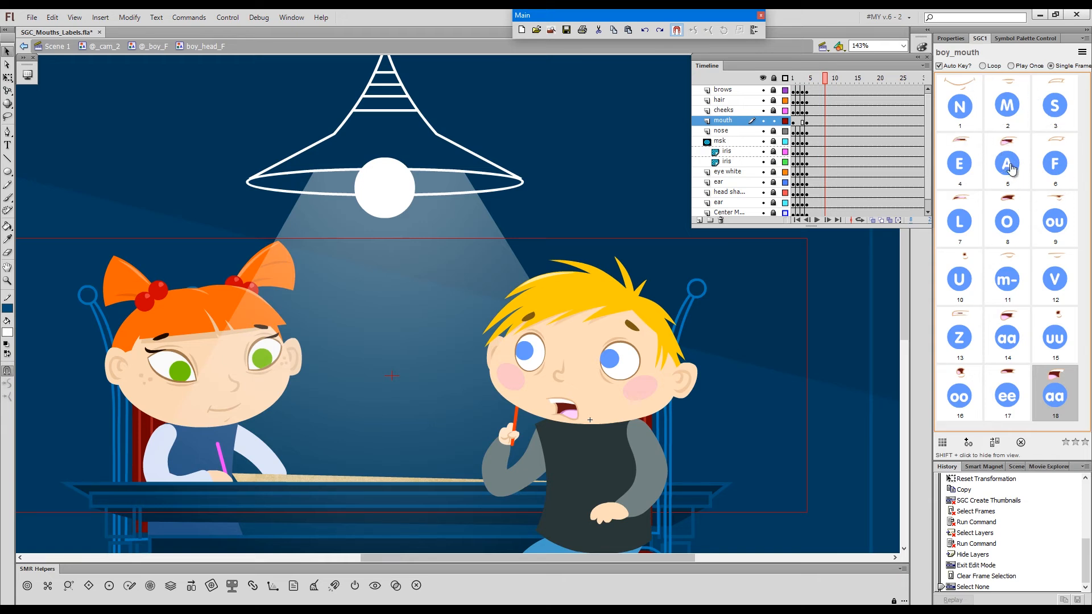
Step: Swap the boy's mouth through the A shape, another phoneme, and finally the aa shape
{"action": "left_click", "coordinate": [959, 162]}
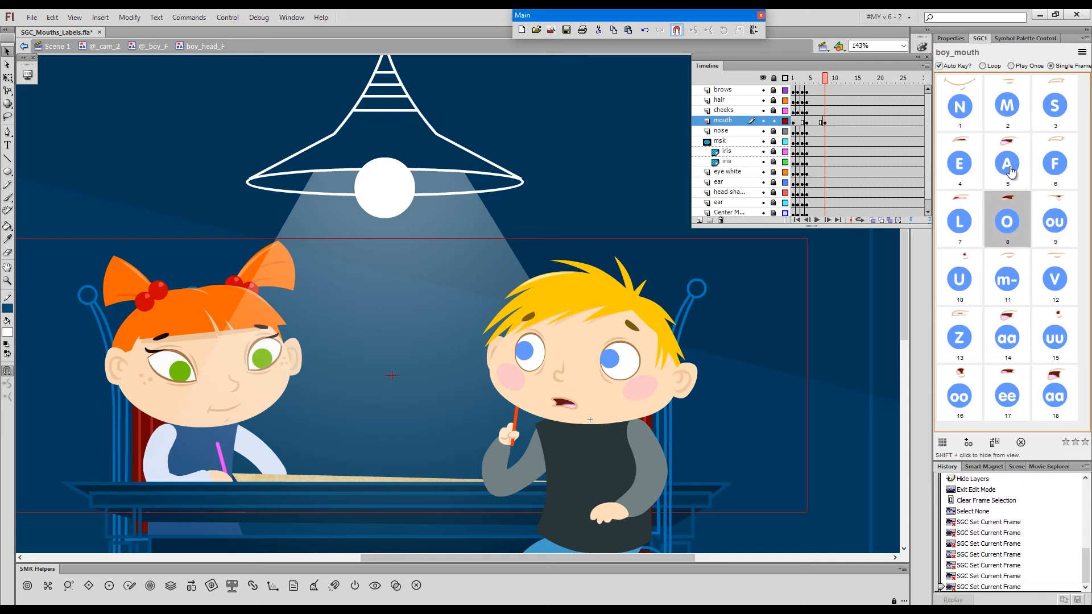
{"action": "left_click", "coordinate": [1053, 105]}
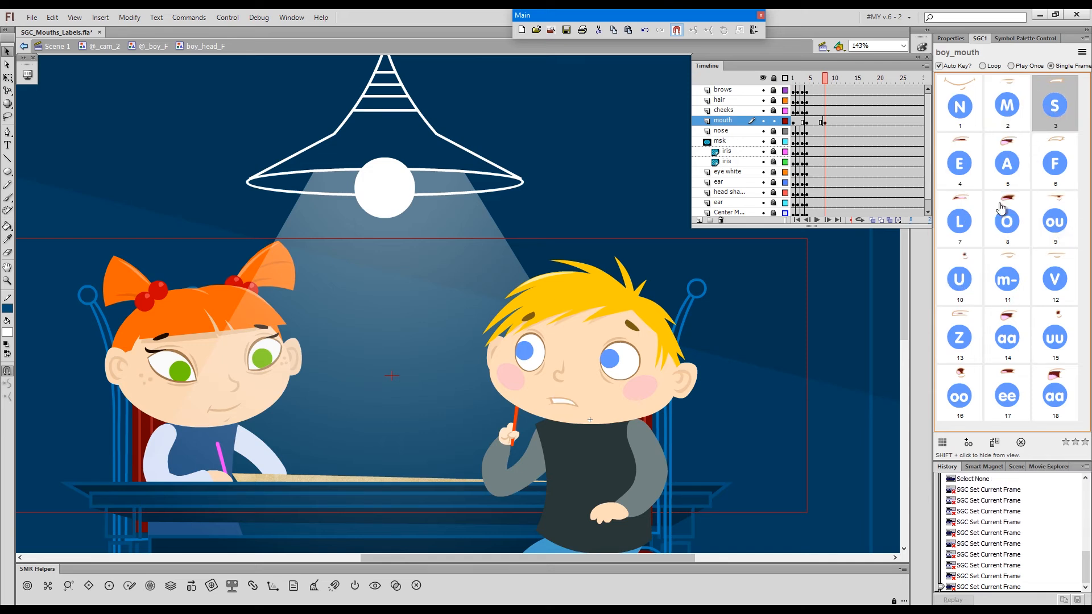
{"action": "mouse_move", "coordinate": [1065, 203]}
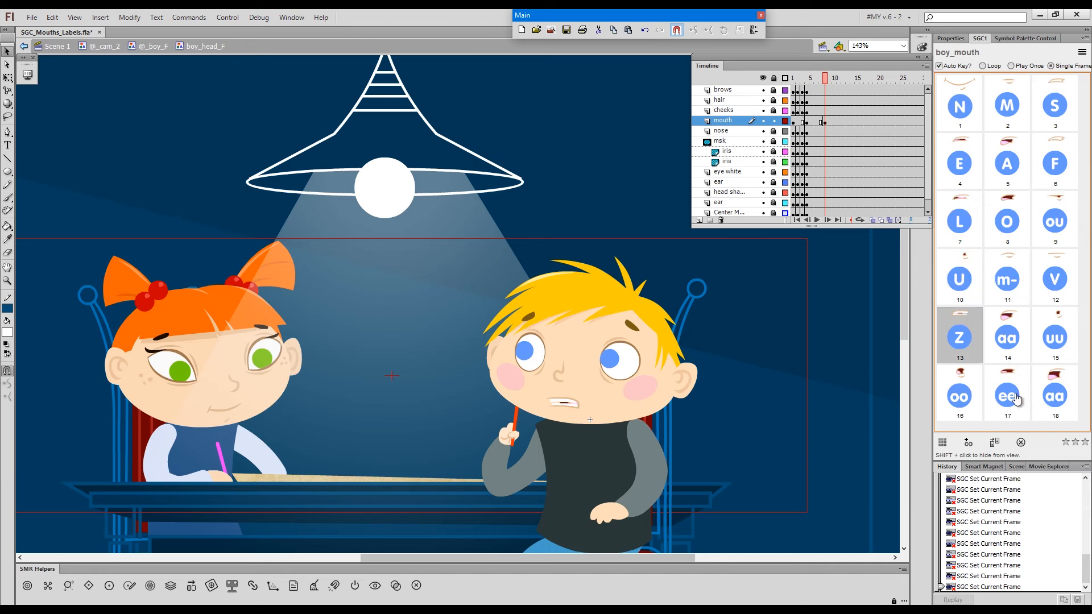
{"action": "left_click", "coordinate": [1006, 335]}
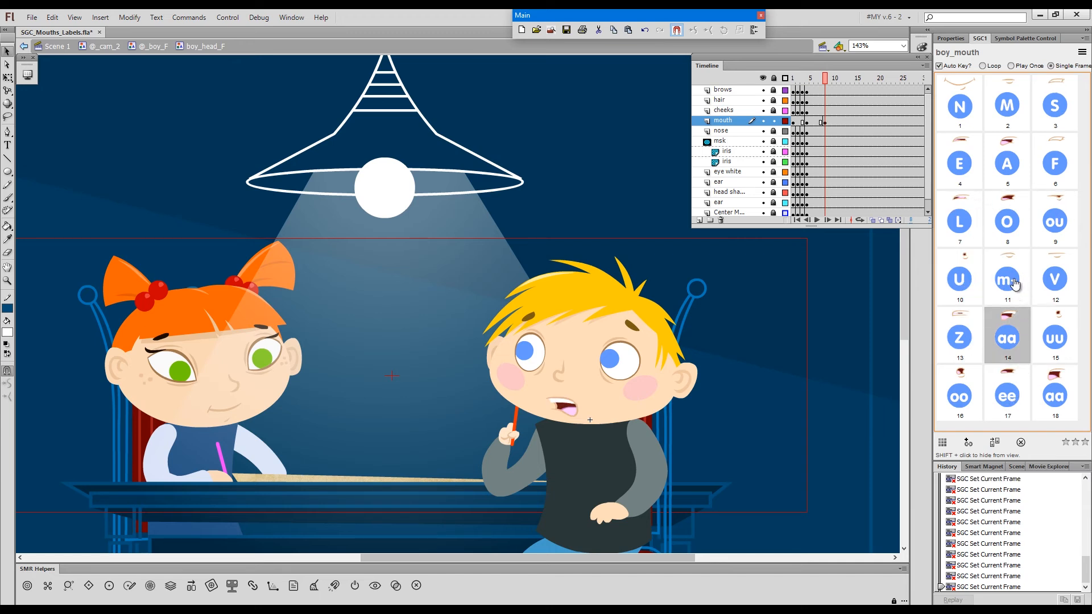